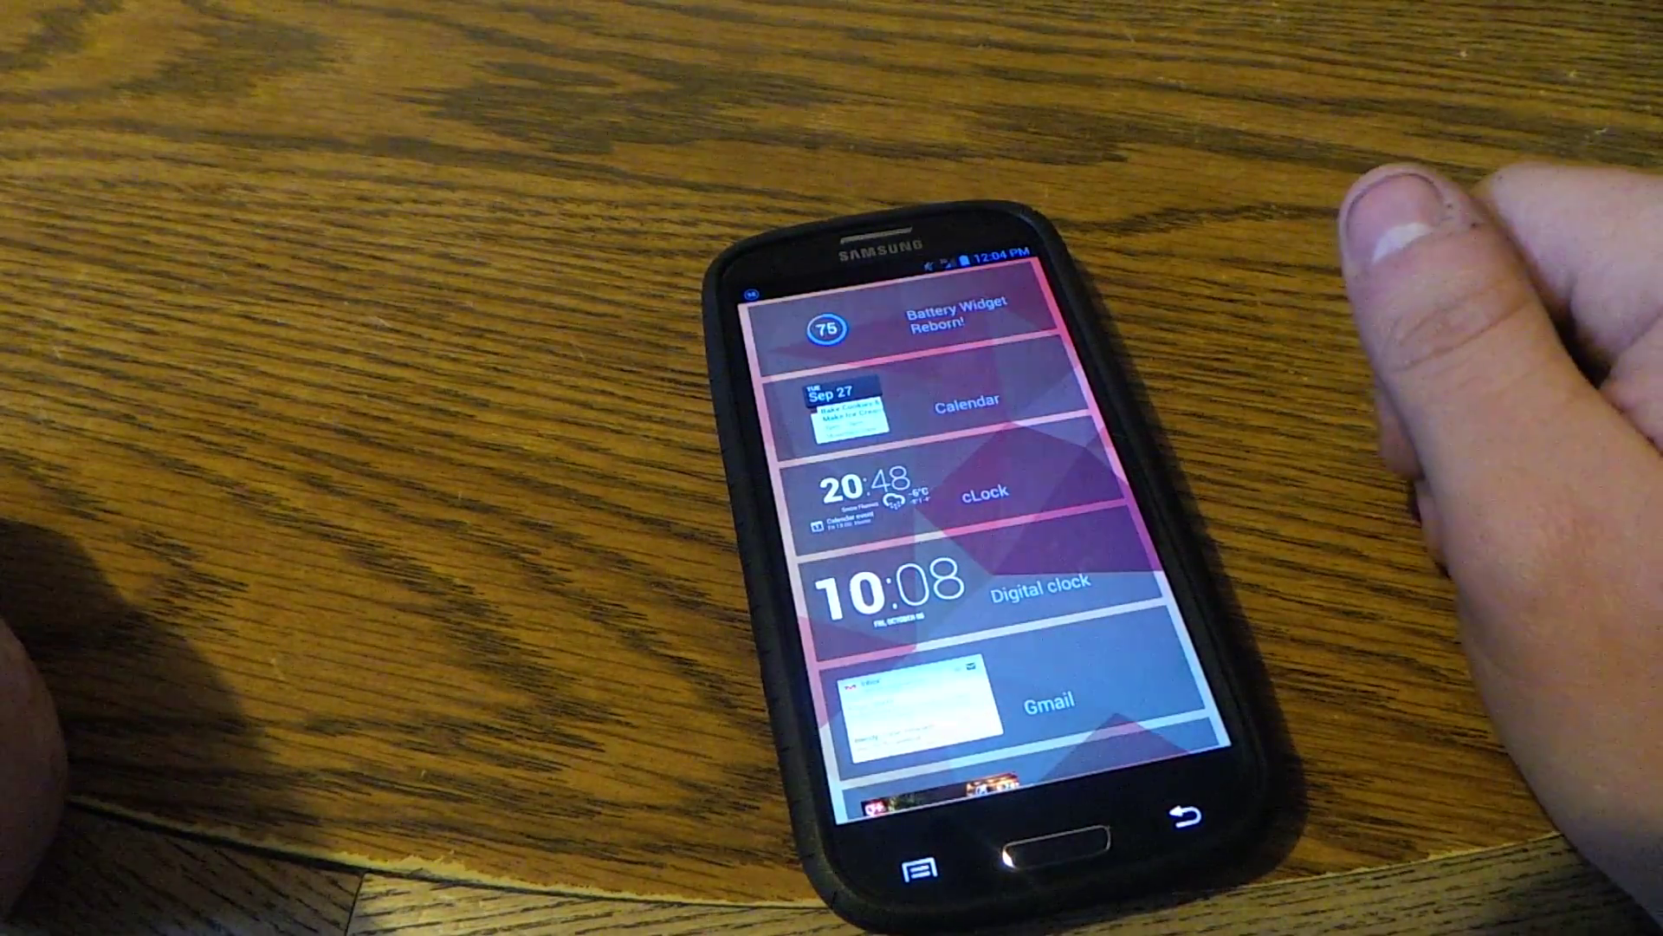
Pick Battery Widget Reborn from the widget list and expand its Inner Text section
{"action": "left_click", "coordinate": [948, 326]}
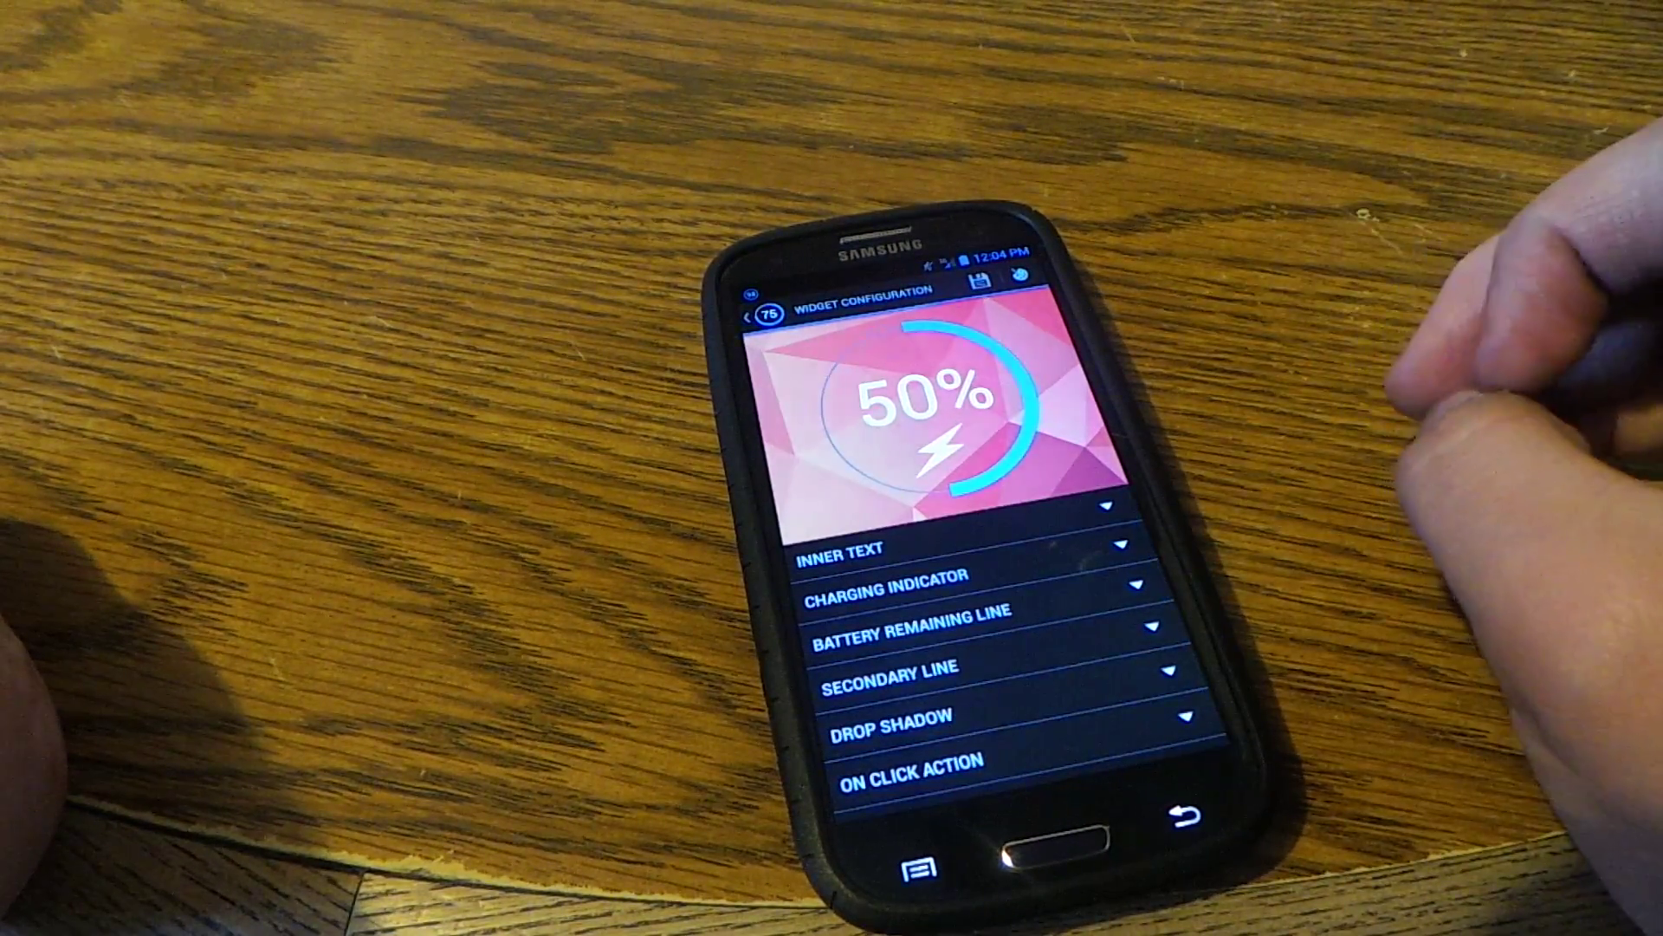
{"action": "left_click", "coordinate": [846, 574]}
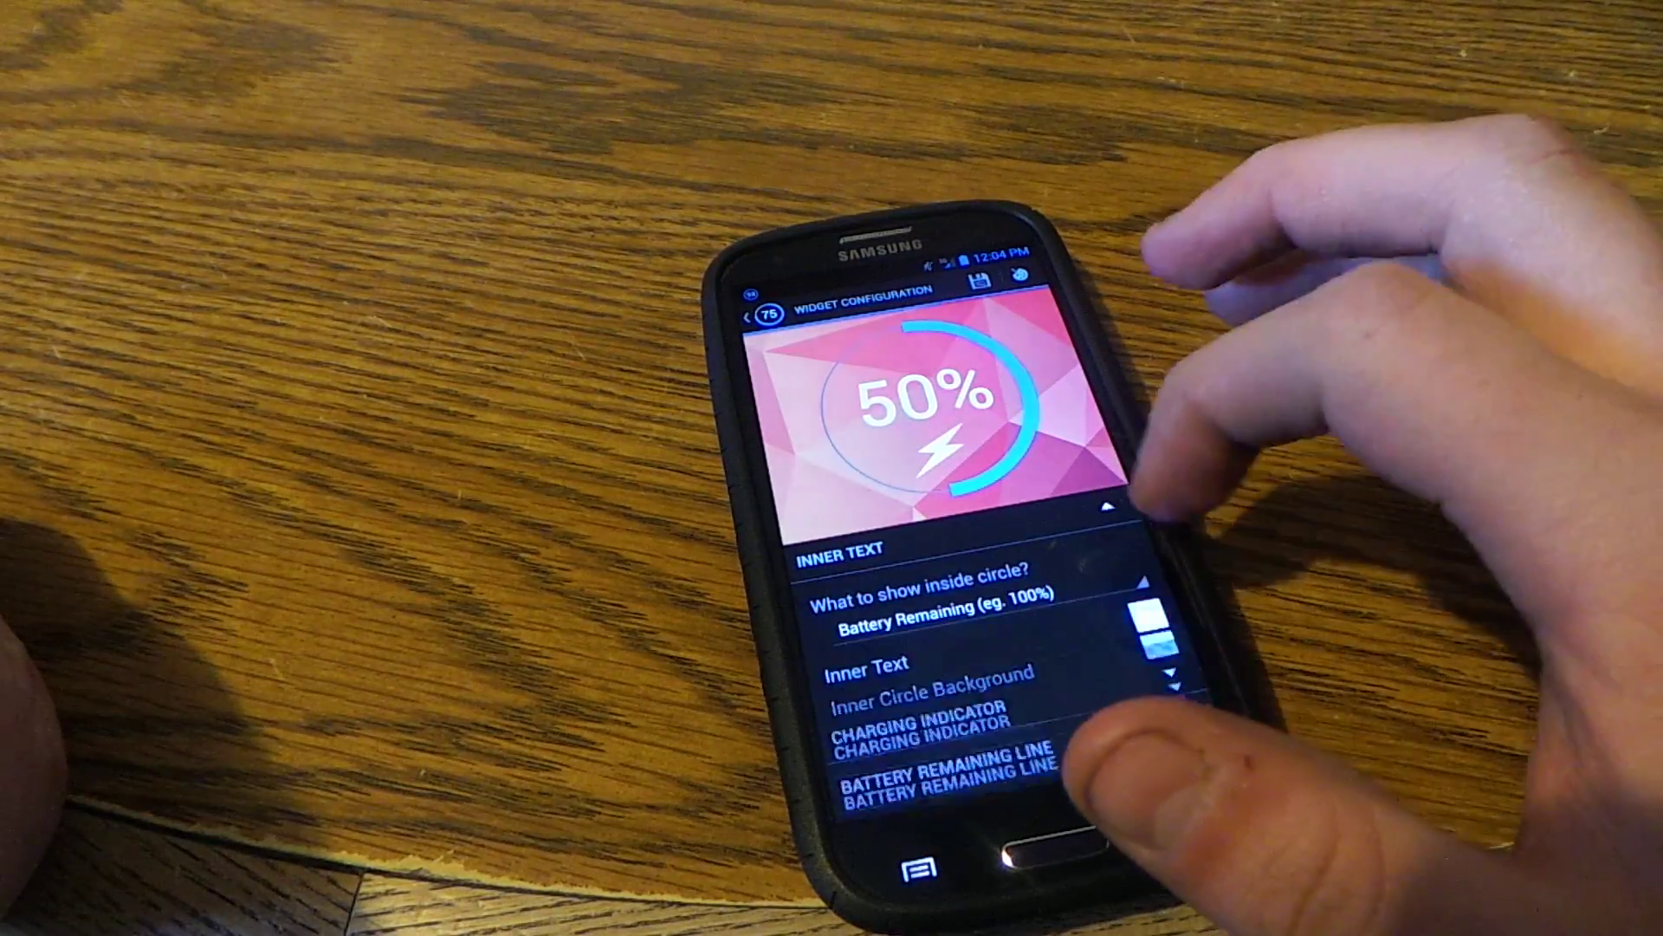